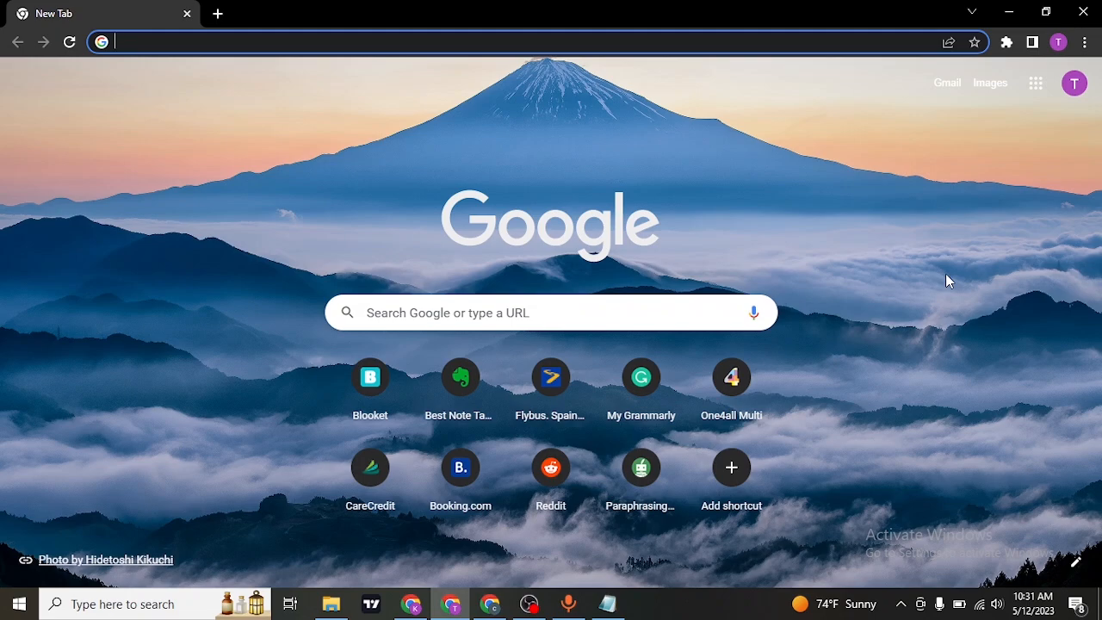
- Navigate the blank tab to keka.com to load the Keka homepage
text(keka.com)
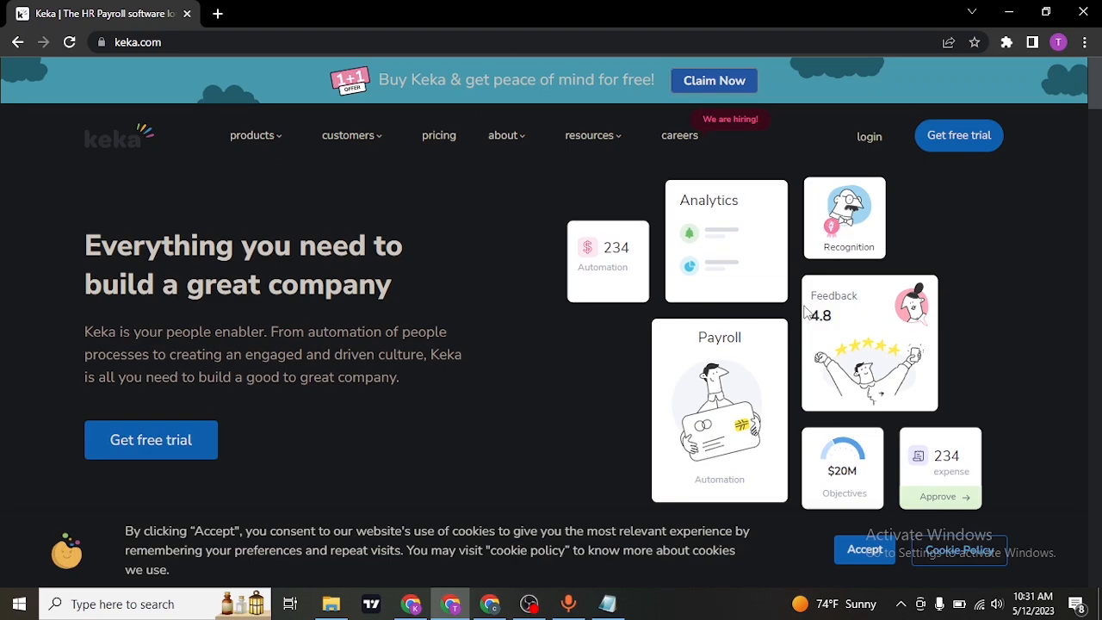
mouse_move(888, 258)
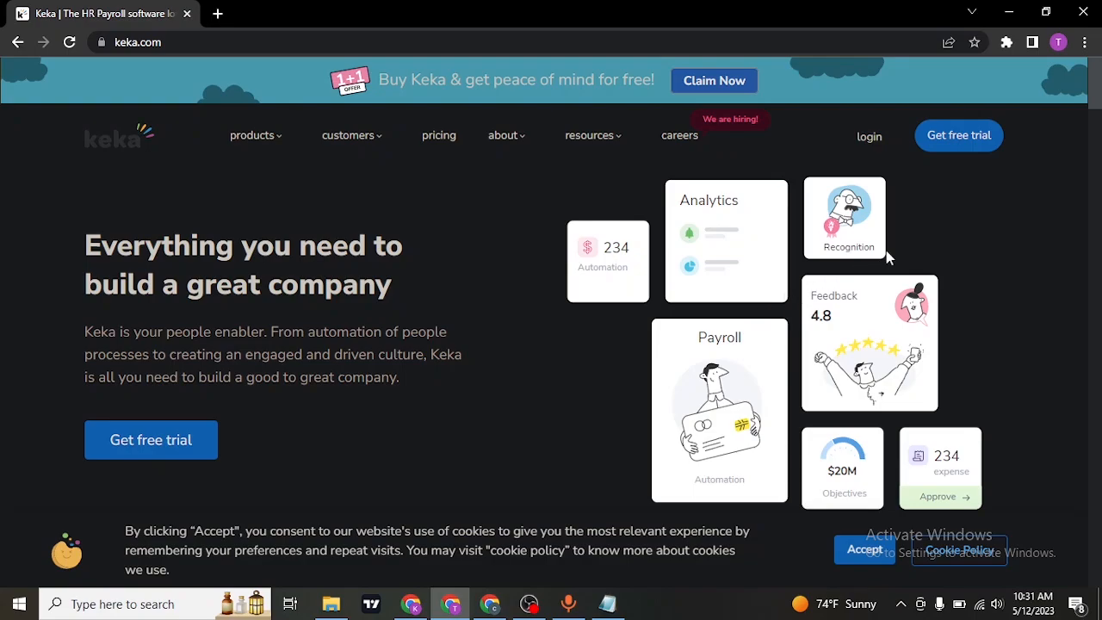
mouse_move(957, 135)
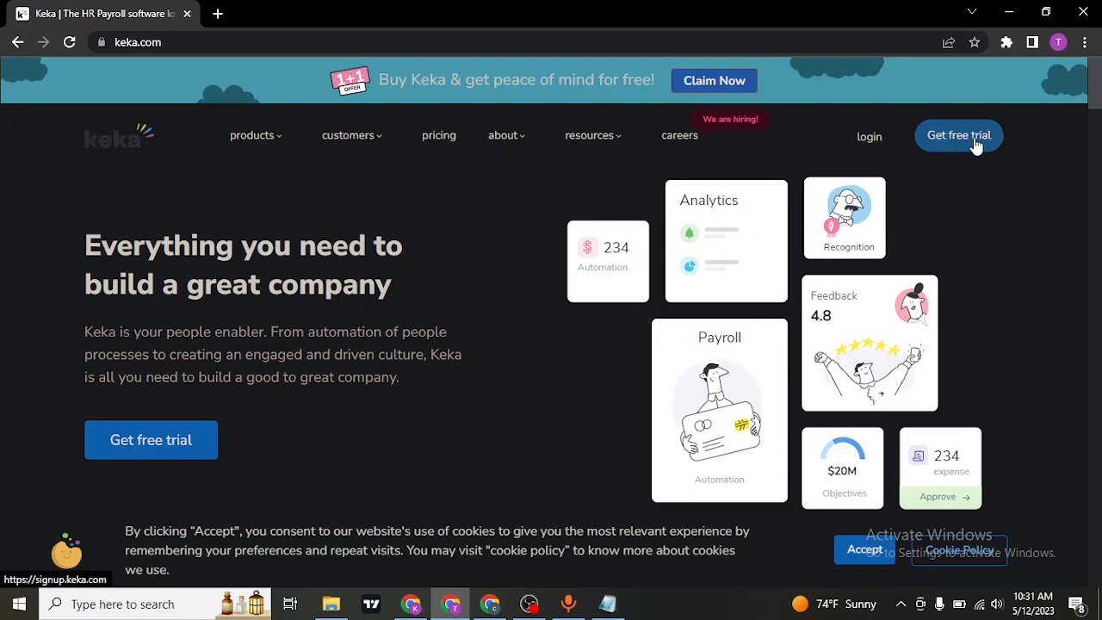
- Head to the Keka account login from the homepage's top navigation
click(868, 136)
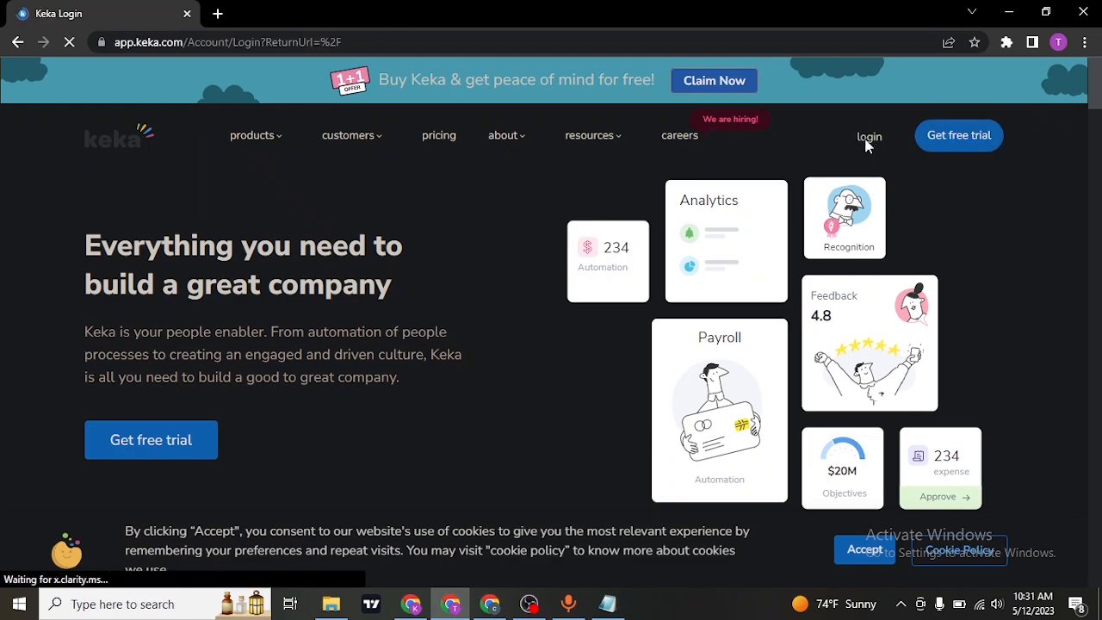
- Land on the Login to Keka page and focus the Email or Mobile field
click(868, 136)
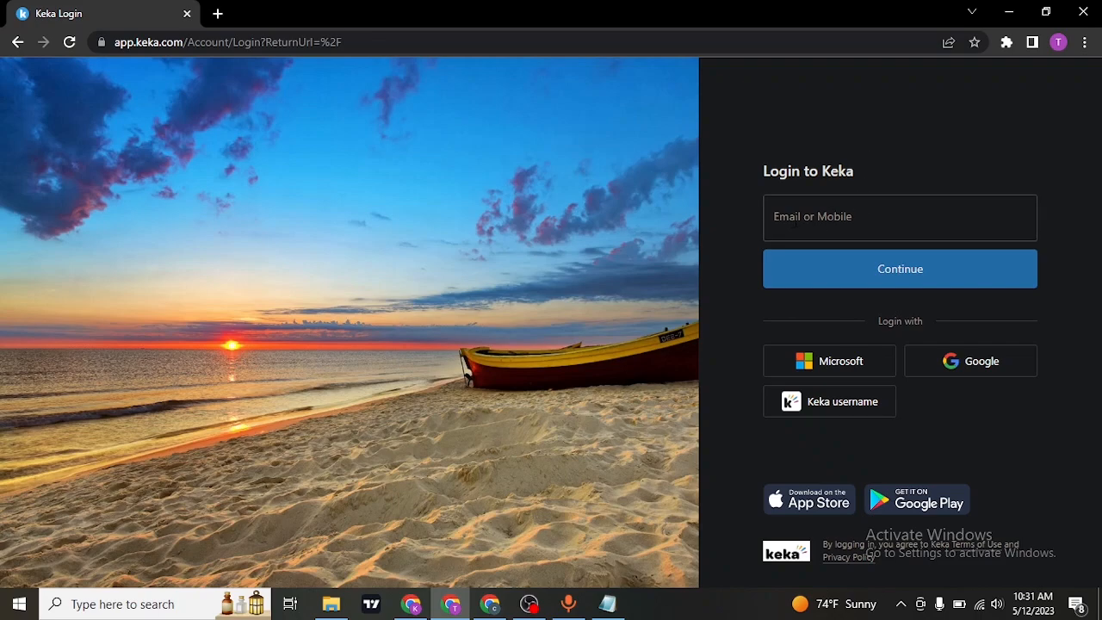
click(898, 217)
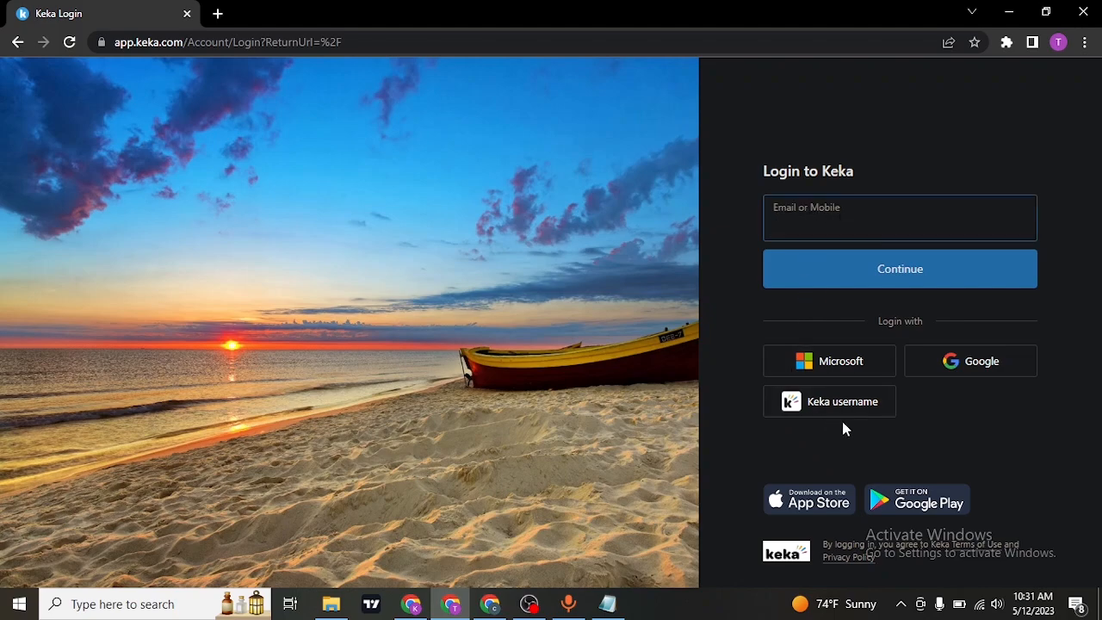
mouse_move(827, 406)
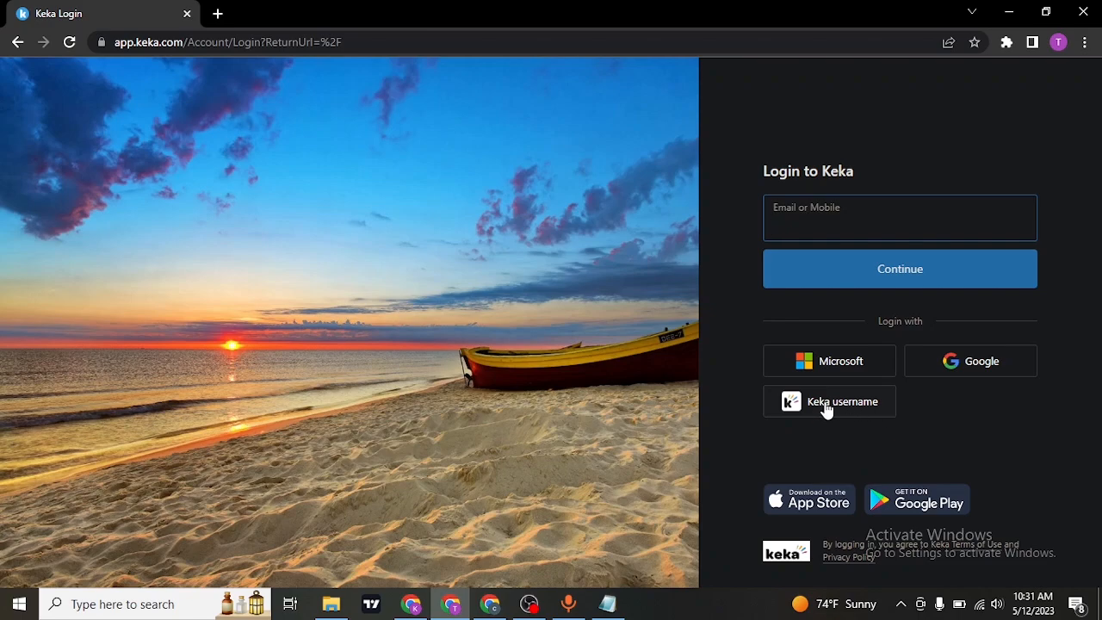
- Choose Keka username sign-in, showing the company domain, username, password and captcha form
click(830, 401)
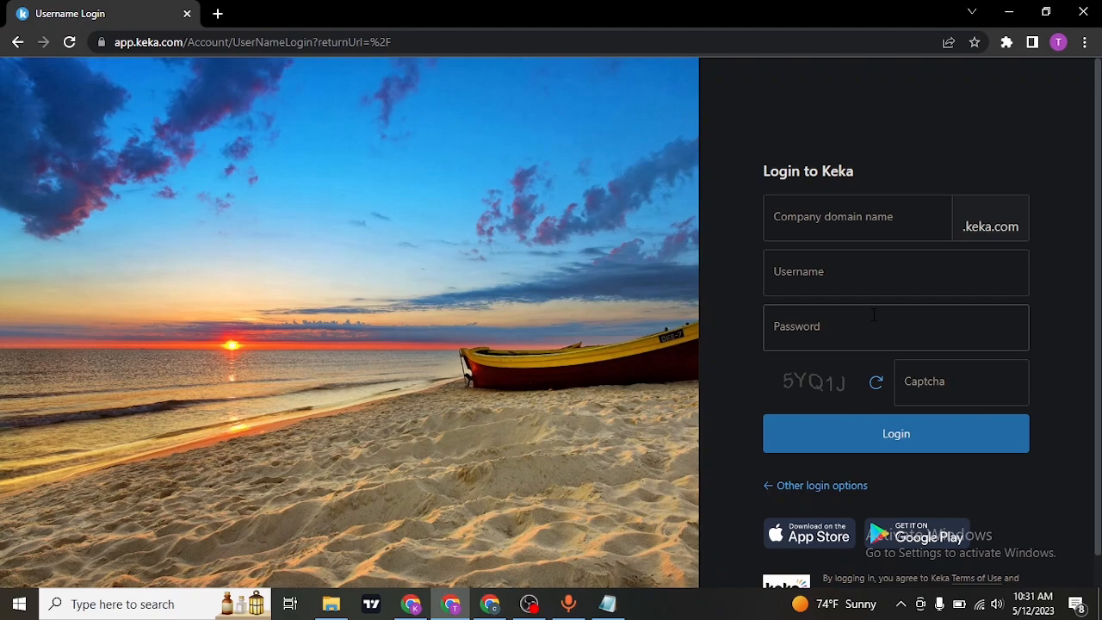
- Go back to the other login options from the username form
click(814, 485)
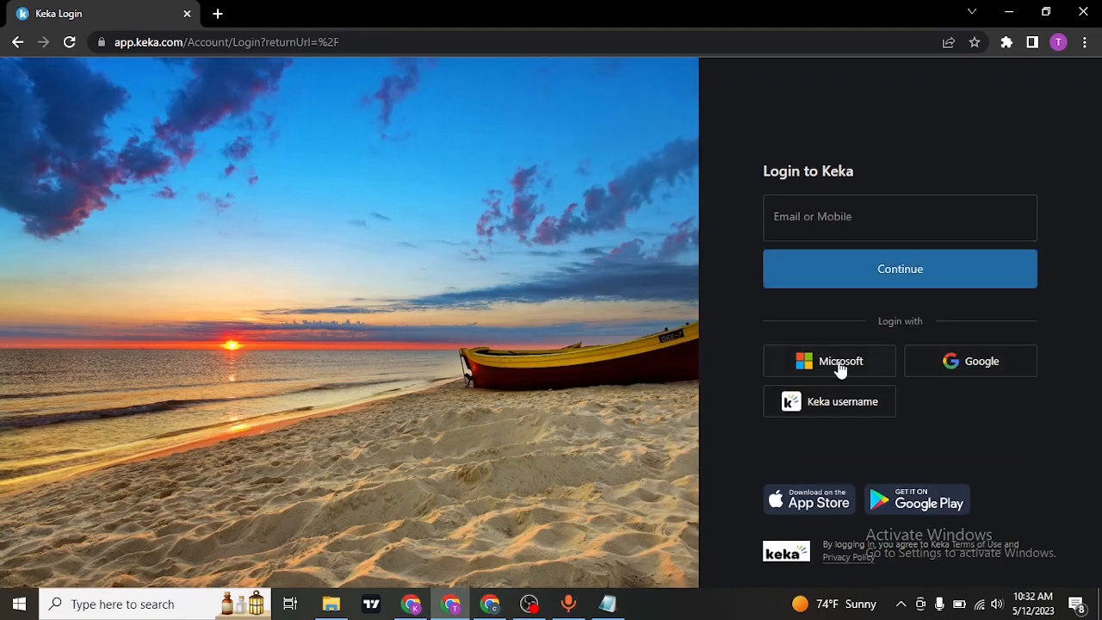
mouse_move(933, 363)
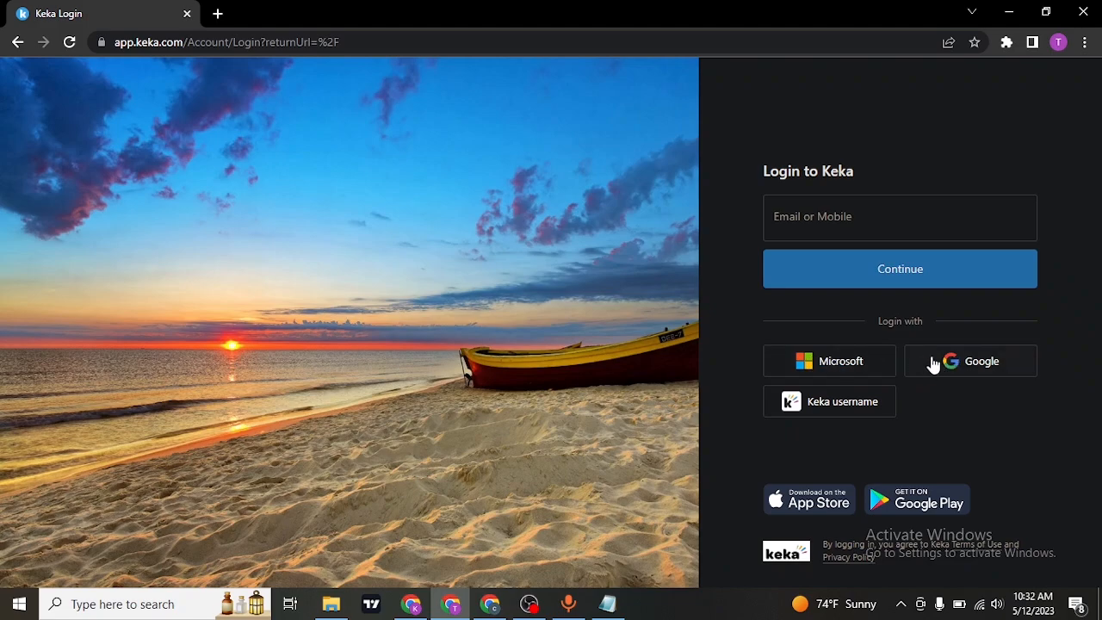
mouse_move(966, 413)
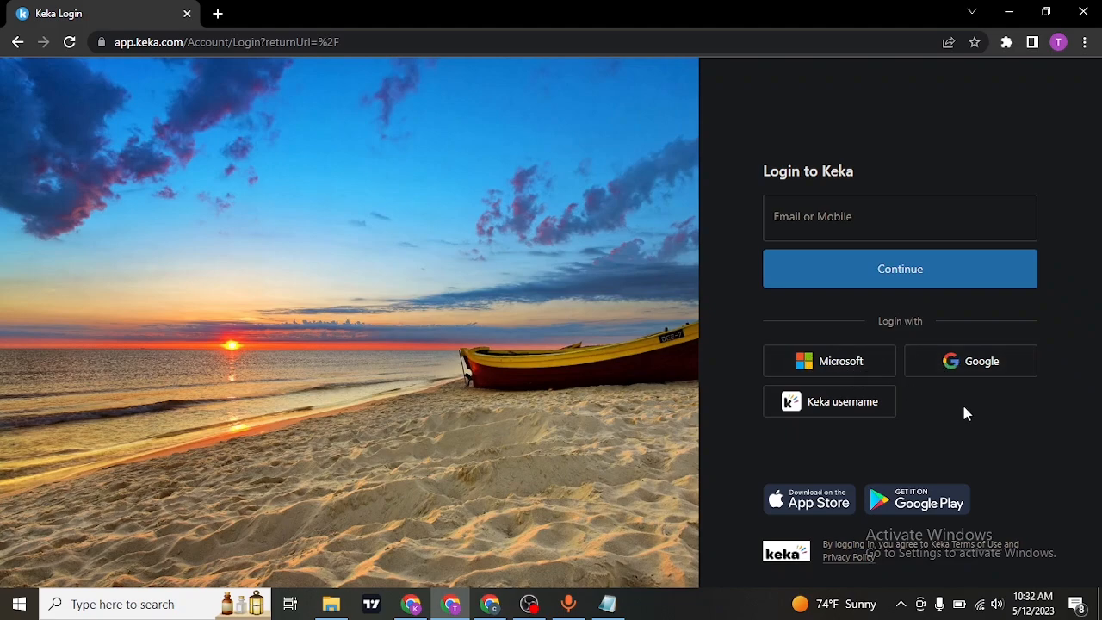
mouse_move(852, 387)
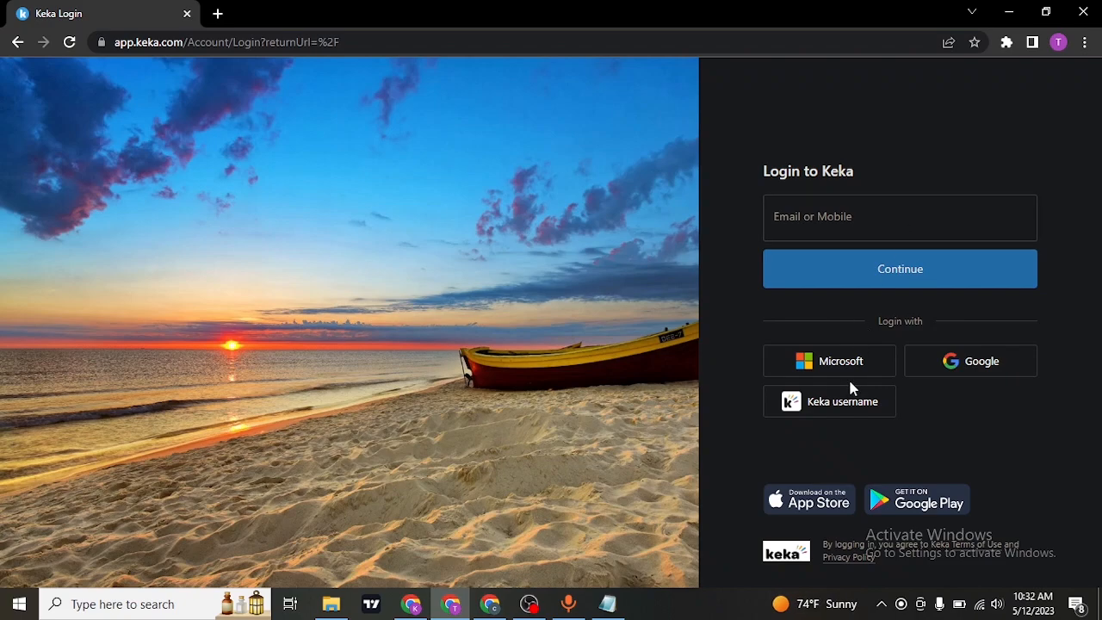
- Reopen the Keka username form, then close its tab leaving a fresh new tab
click(830, 399)
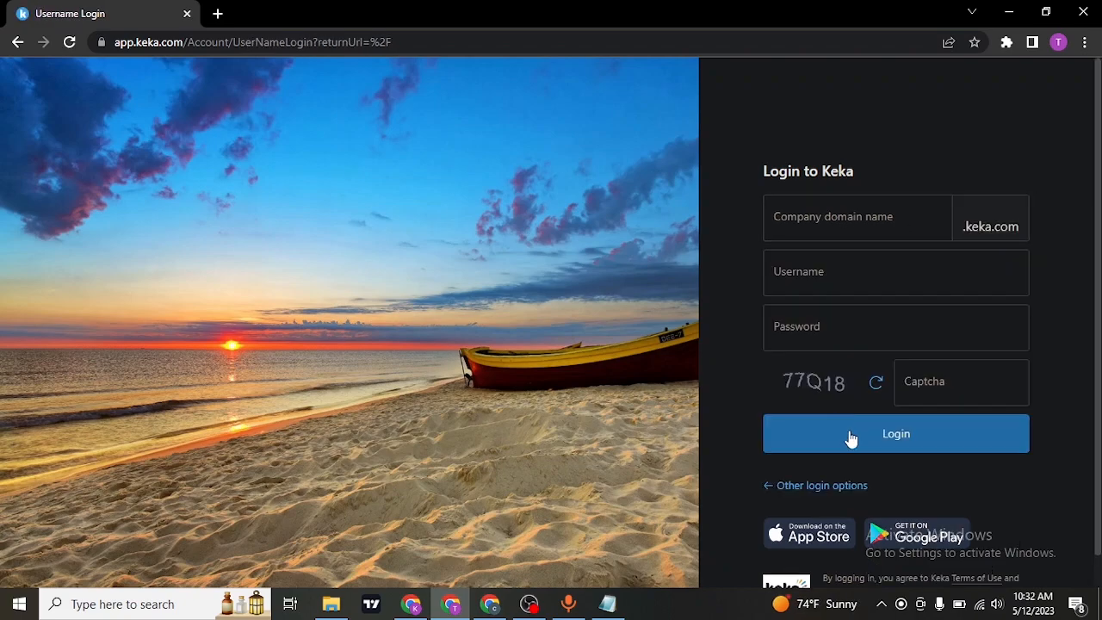
mouse_move(431, 217)
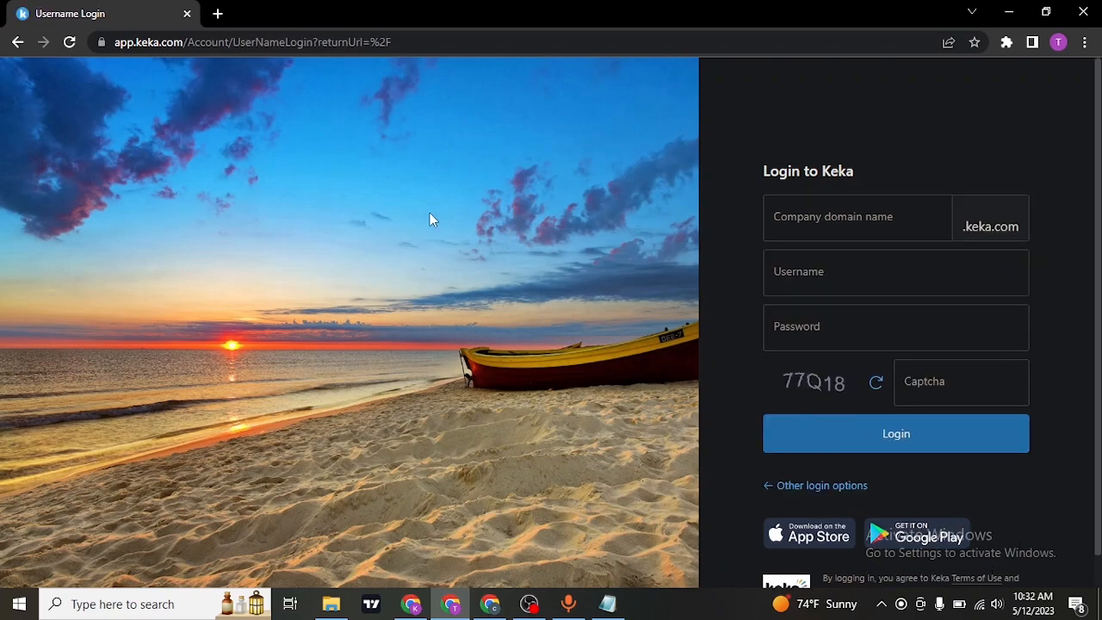
mouse_move(176, 103)
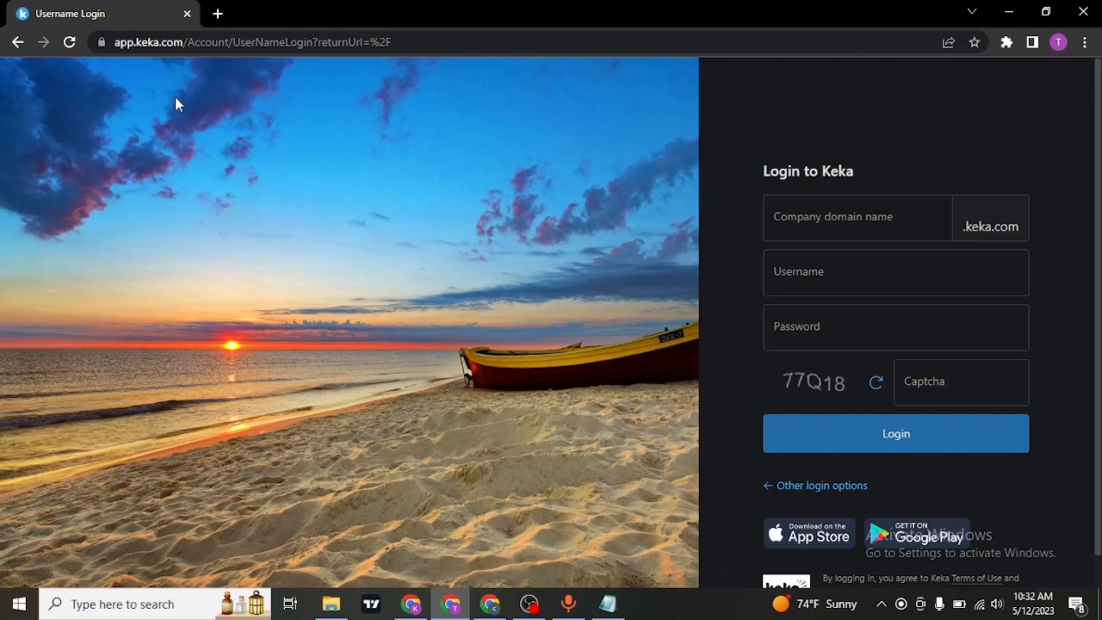
mouse_move(301, 158)
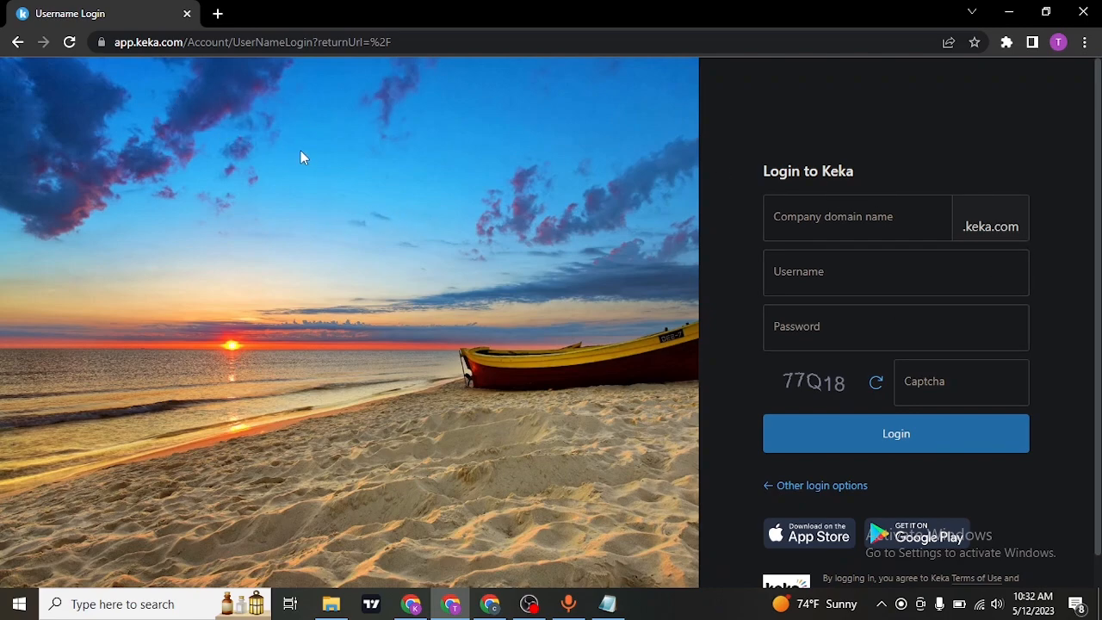
mouse_move(248, 16)
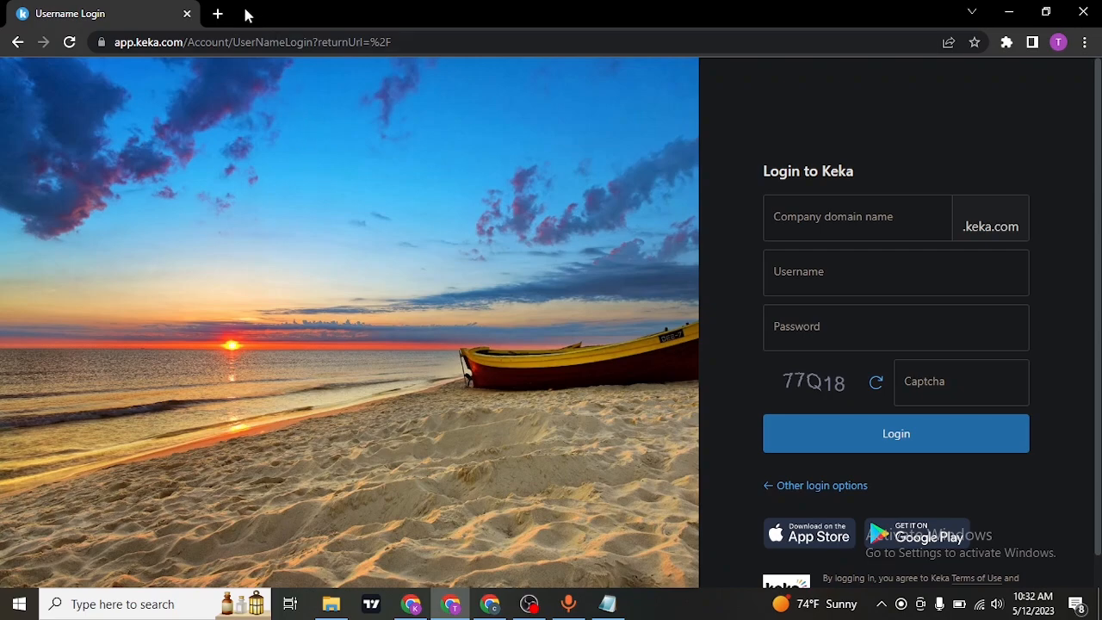
click(217, 14)
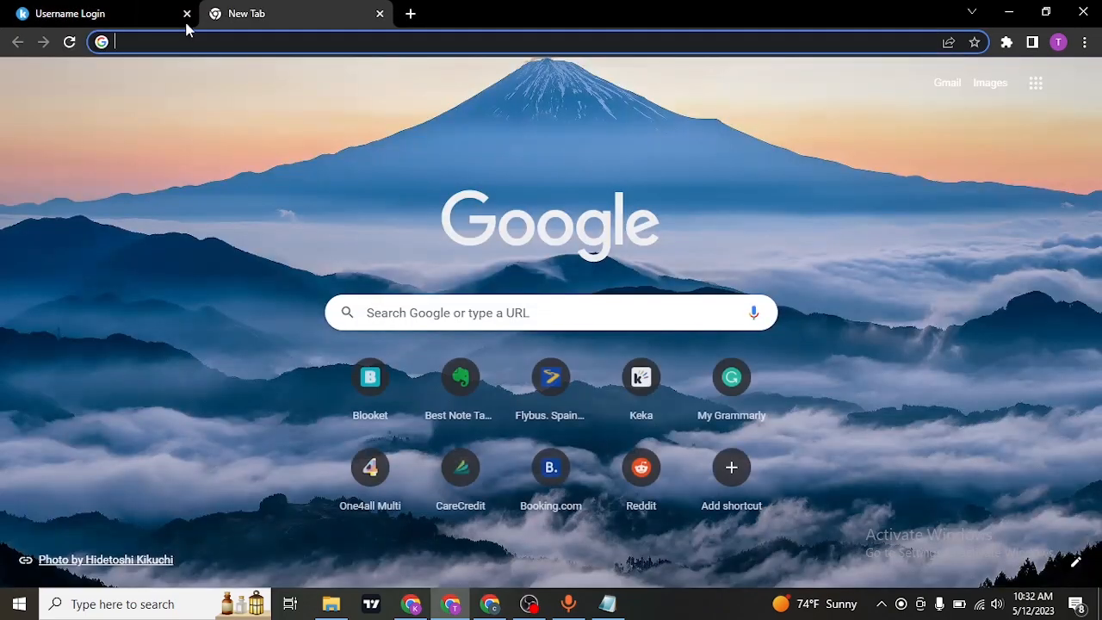
click(186, 14)
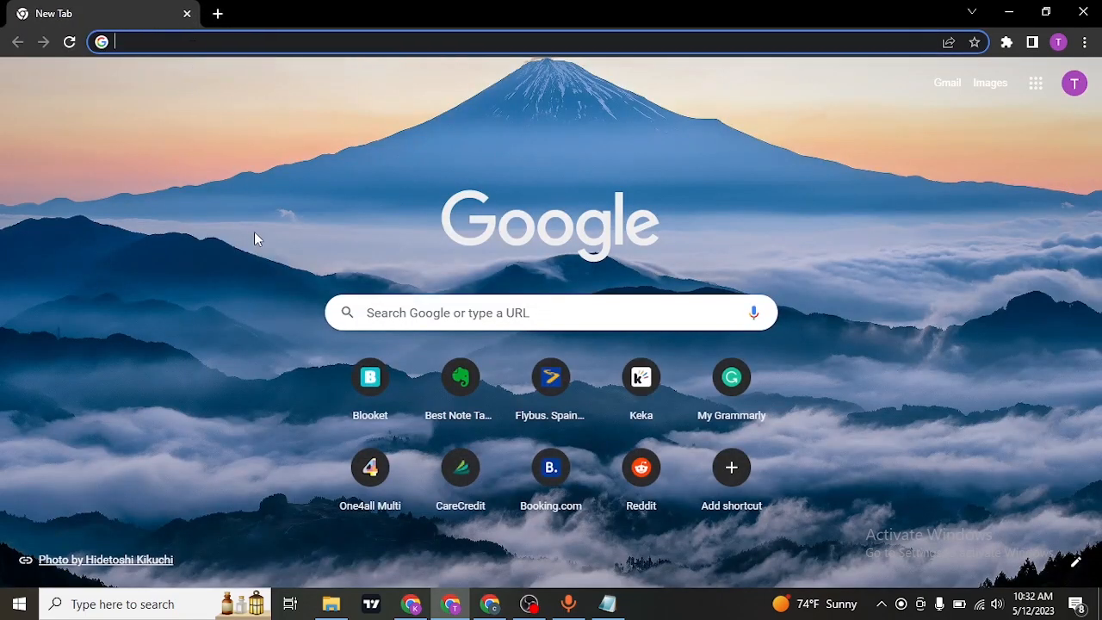